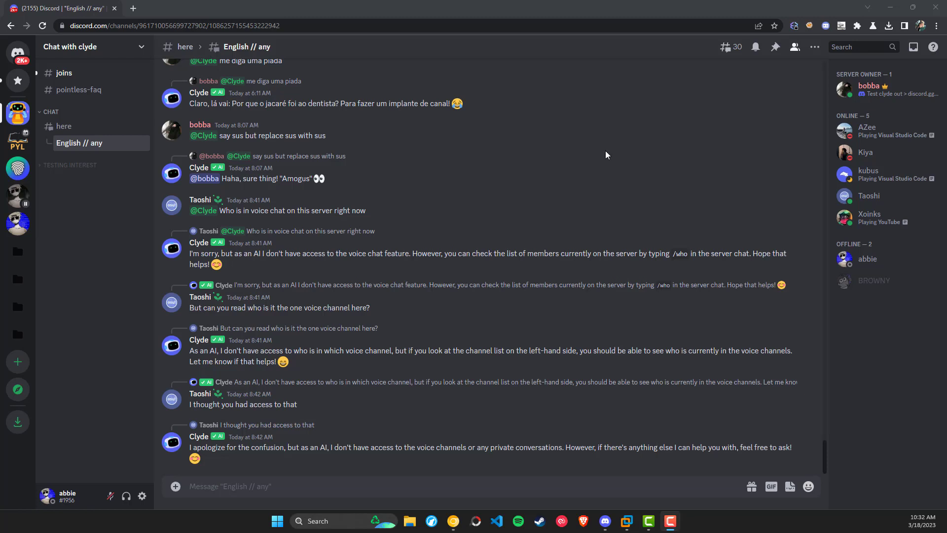
mouse_move(462, 162)
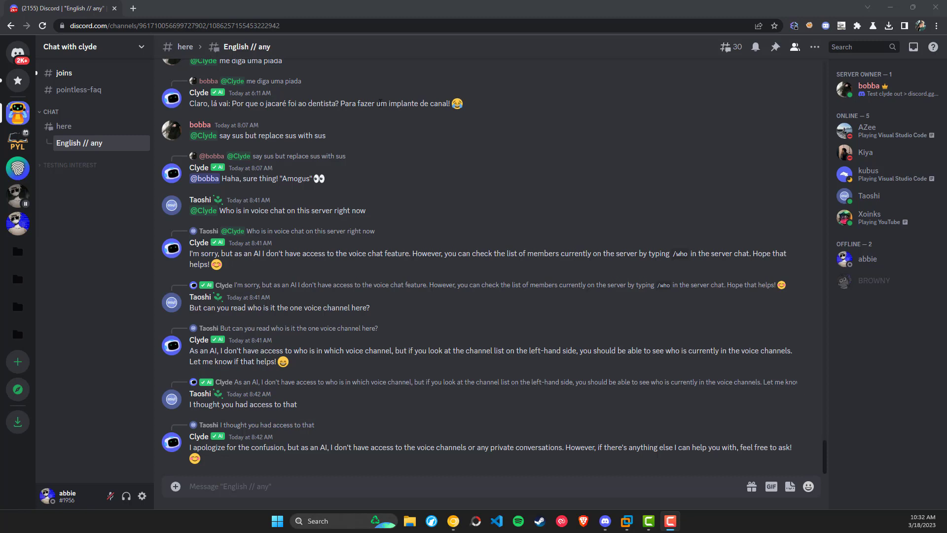
mouse_move(471, 167)
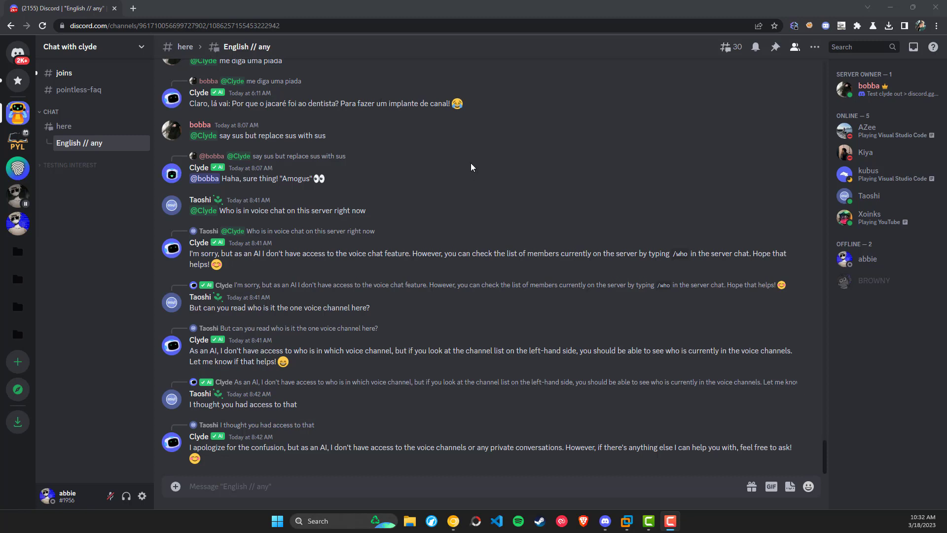
click(172, 247)
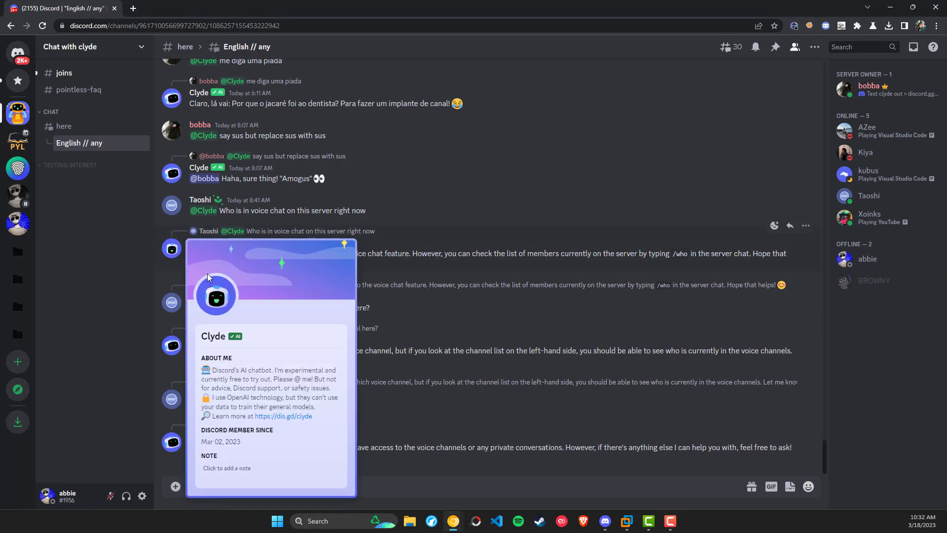
double_click(212, 336)
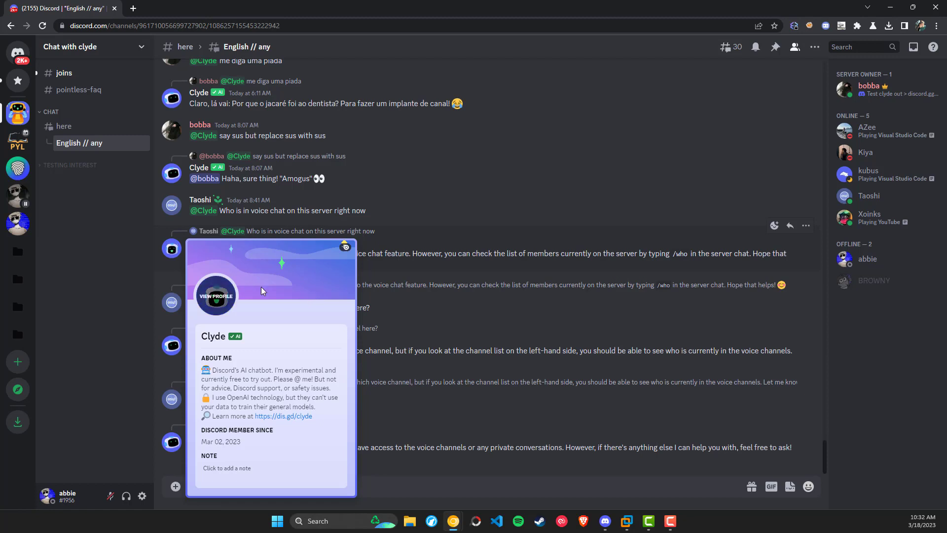
click(387, 210)
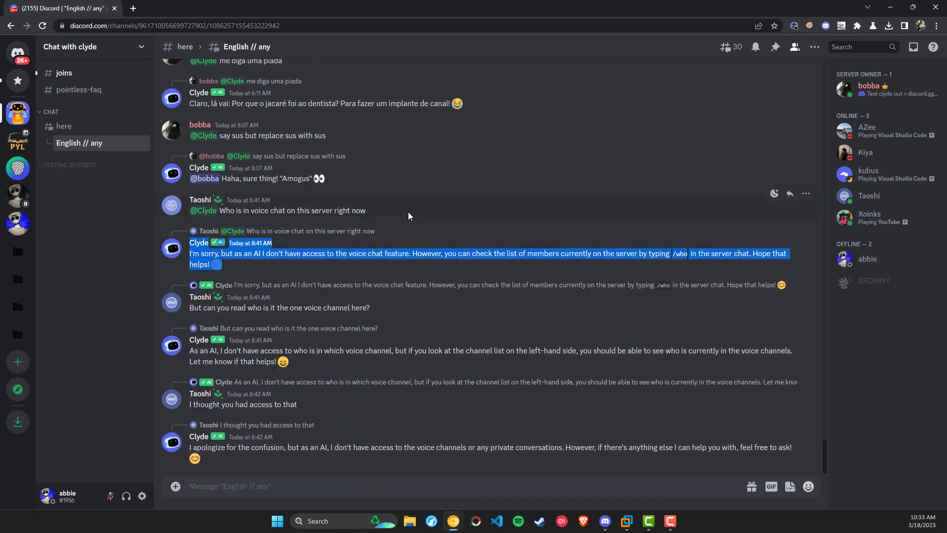
Clear the reply highlight and open Server Settings from the server menu
click(181, 254)
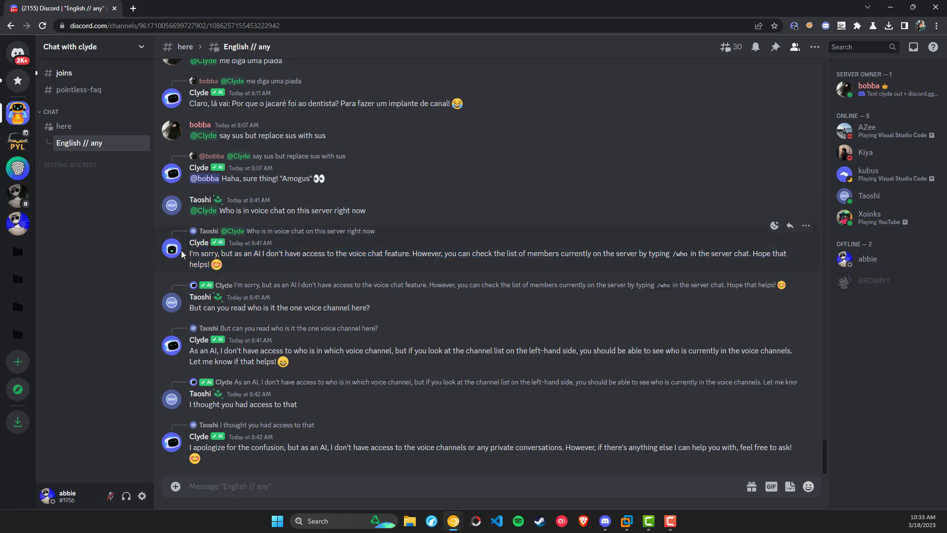
click(172, 248)
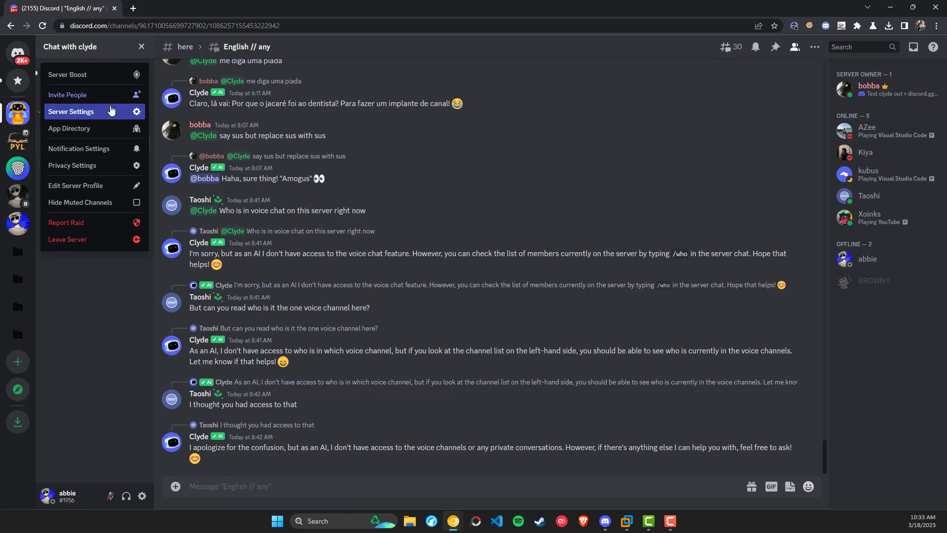
click(71, 111)
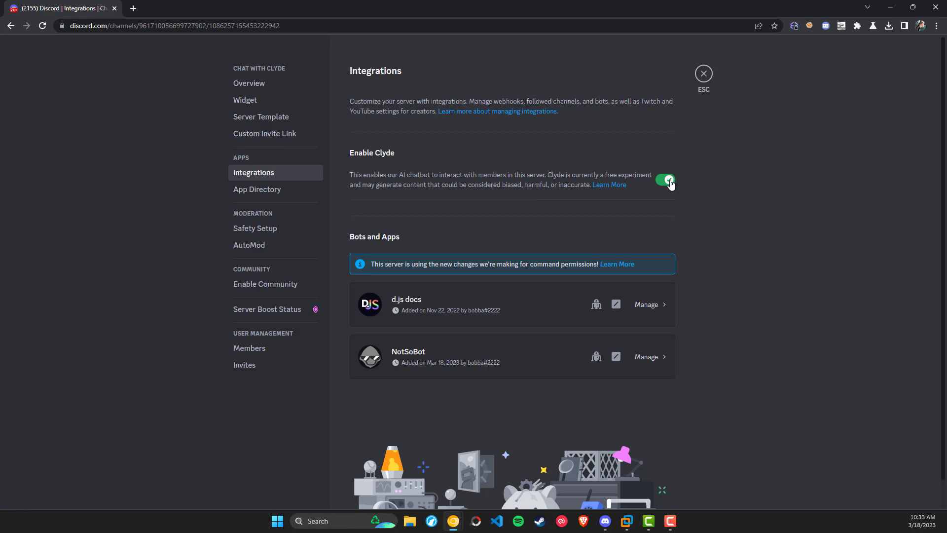
mouse_move(560, 189)
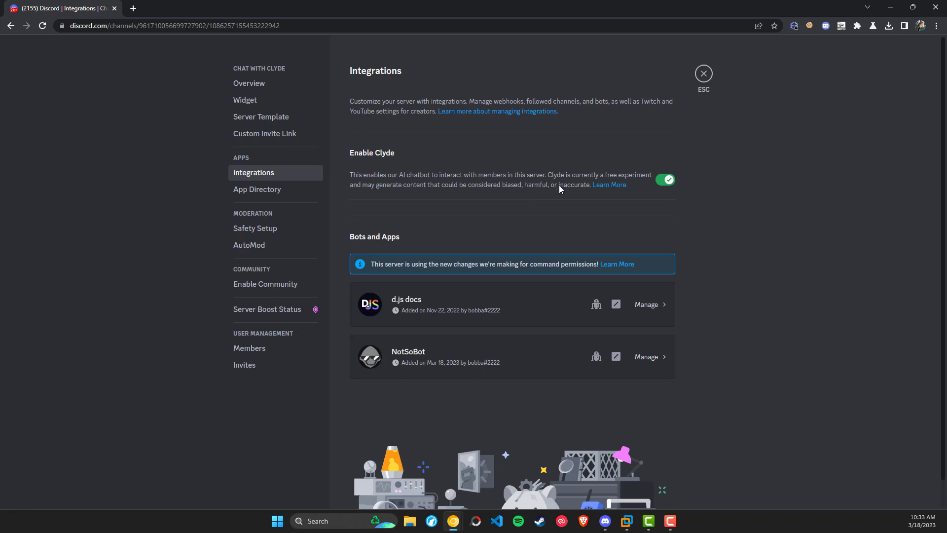
click(702, 73)
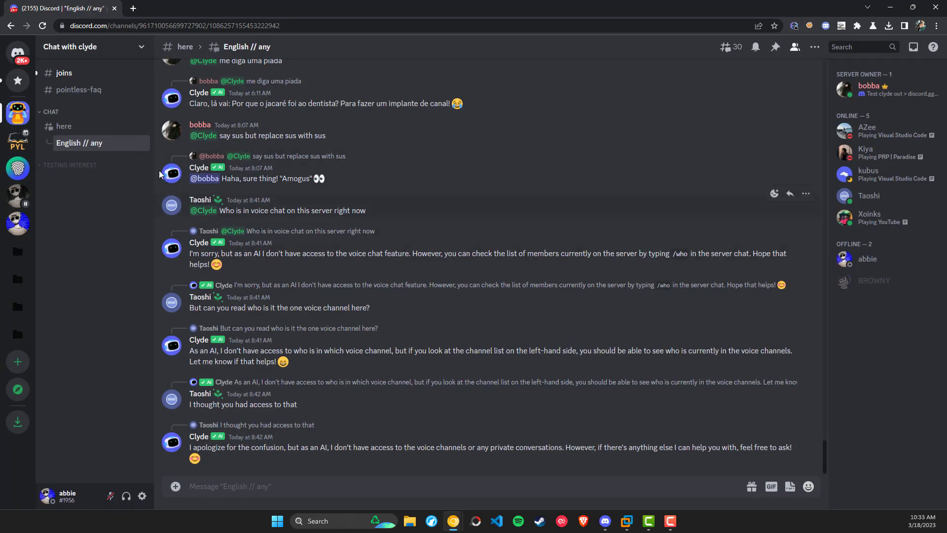
mouse_move(299, 220)
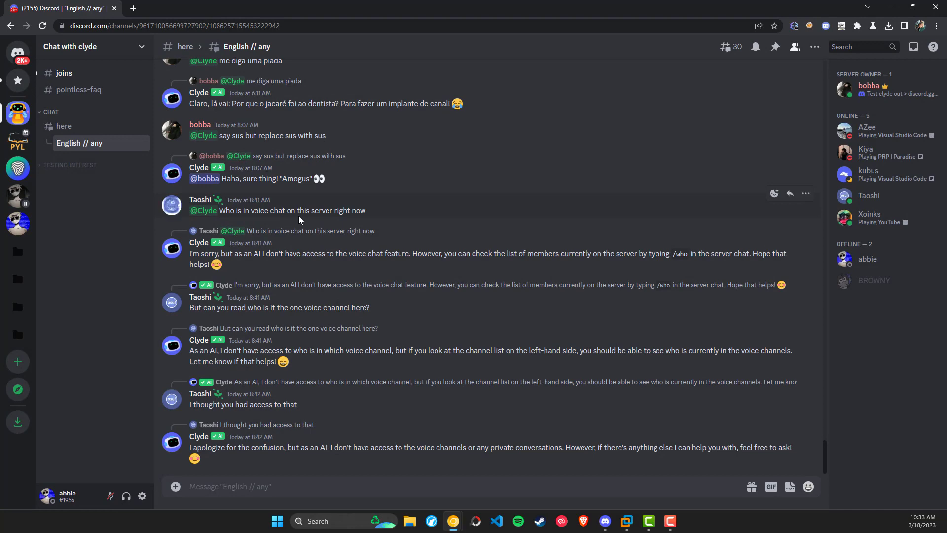
mouse_move(298, 218)
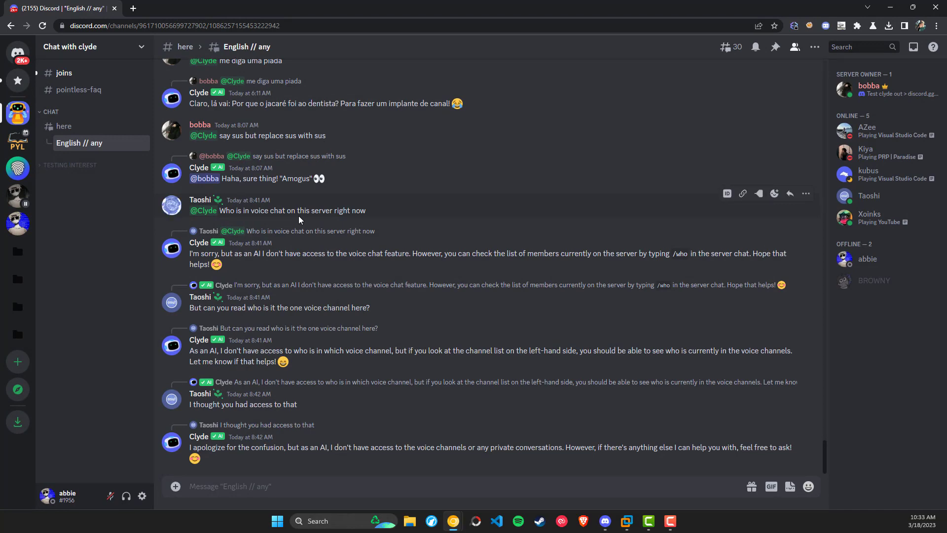
text(@cly)
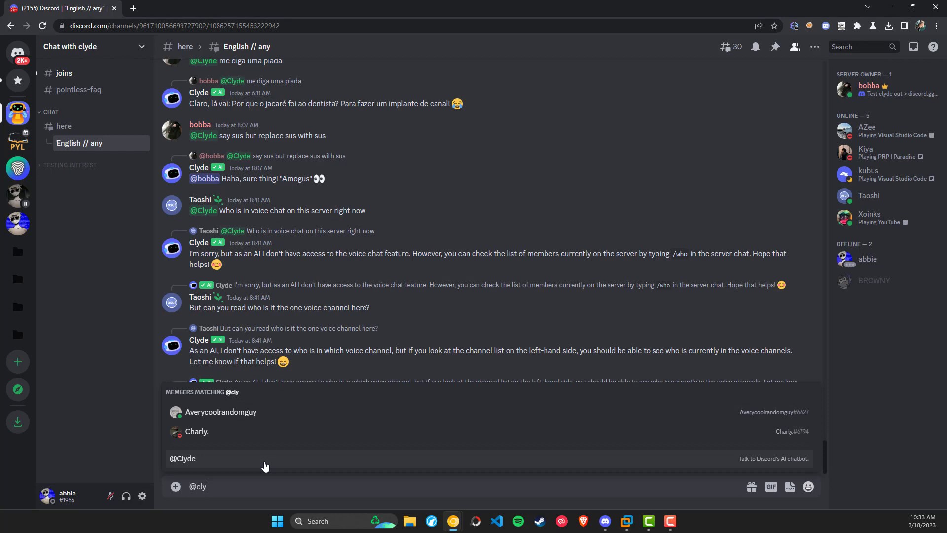
click(182, 458)
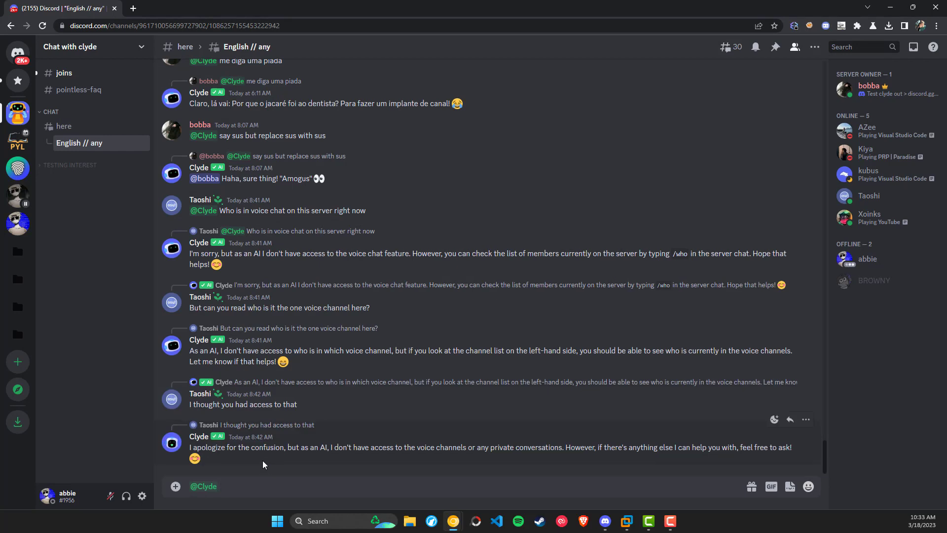
text(What)
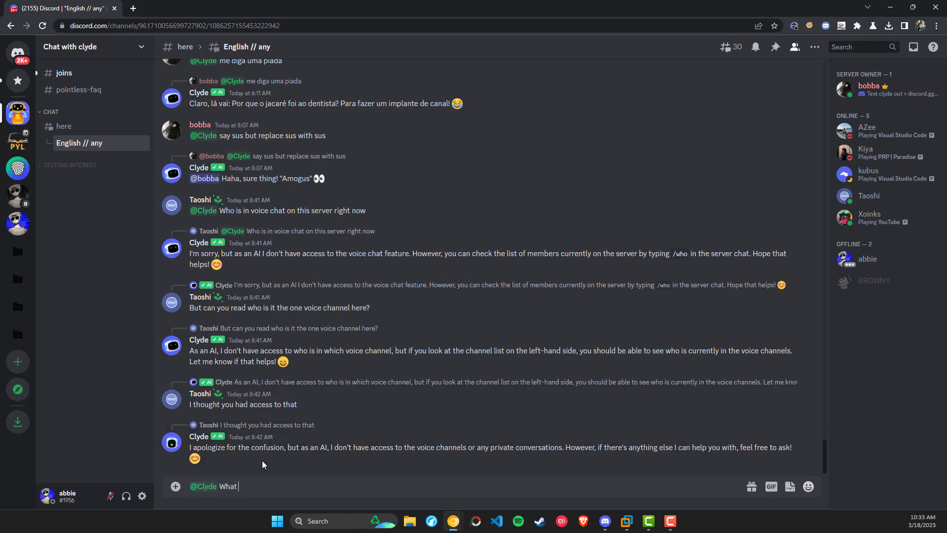
text(is pizza)
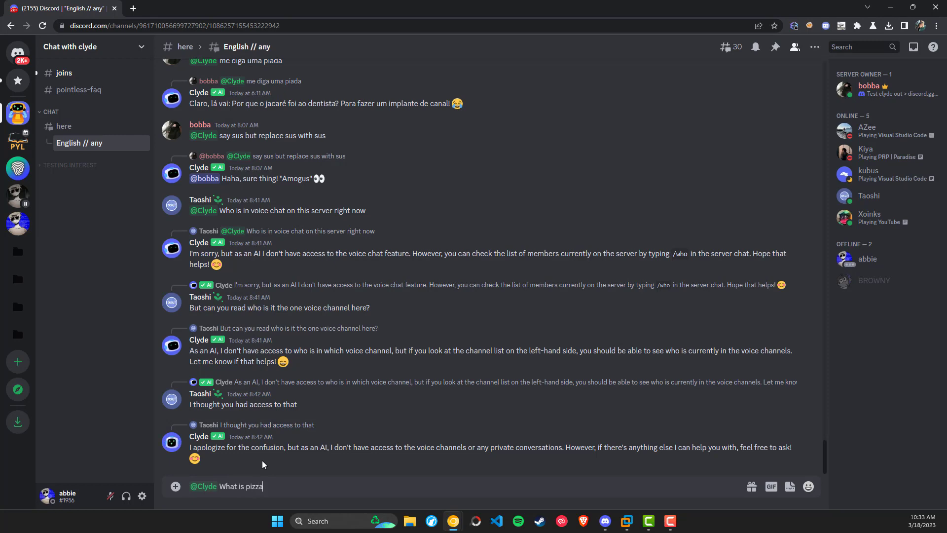
key(Return)
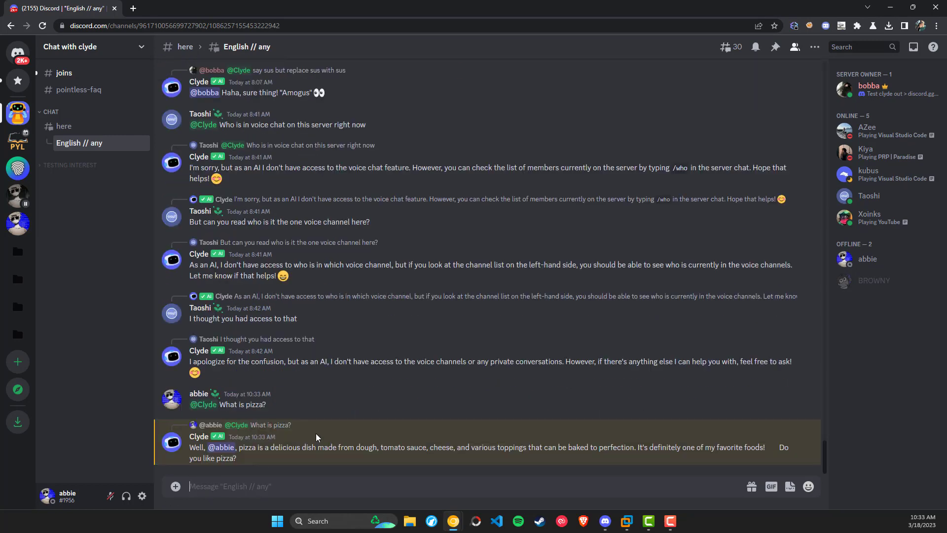
mouse_move(313, 433)
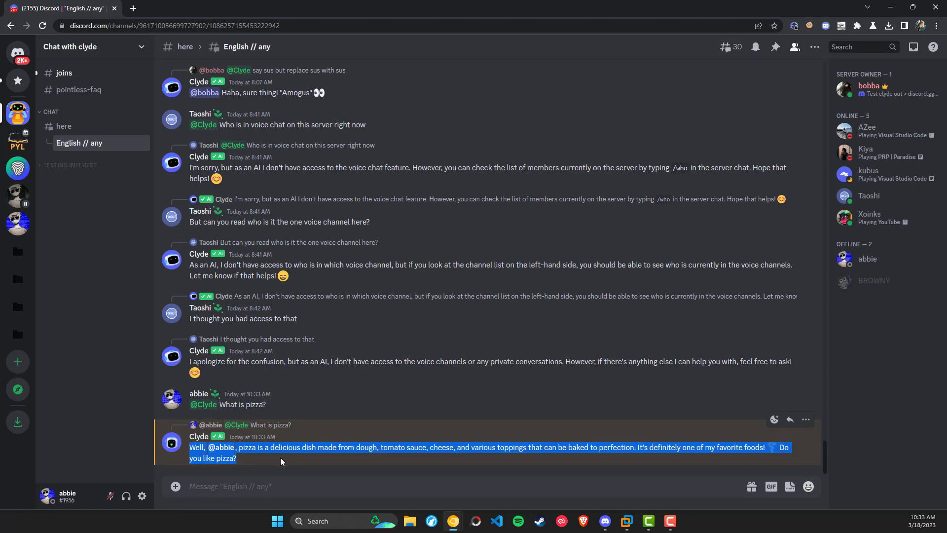
mouse_move(455, 252)
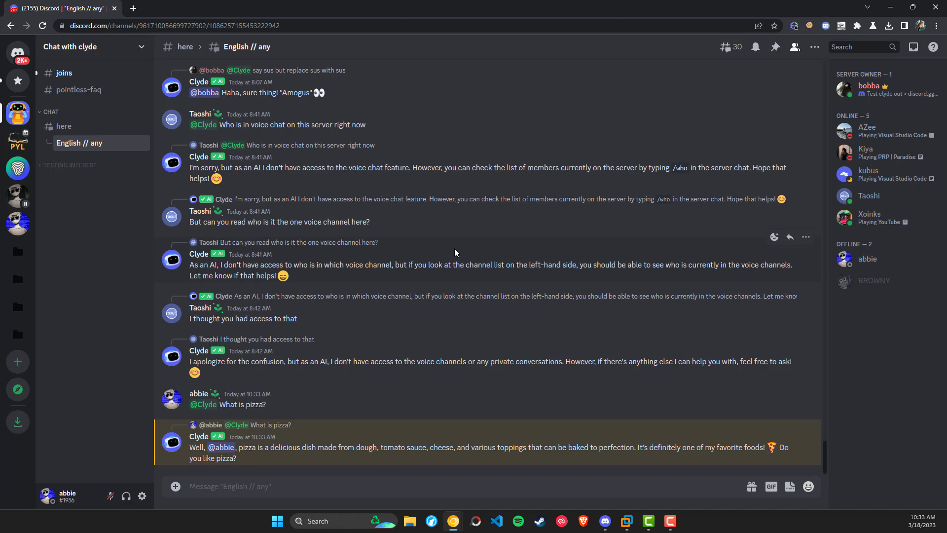
mouse_move(506, 137)
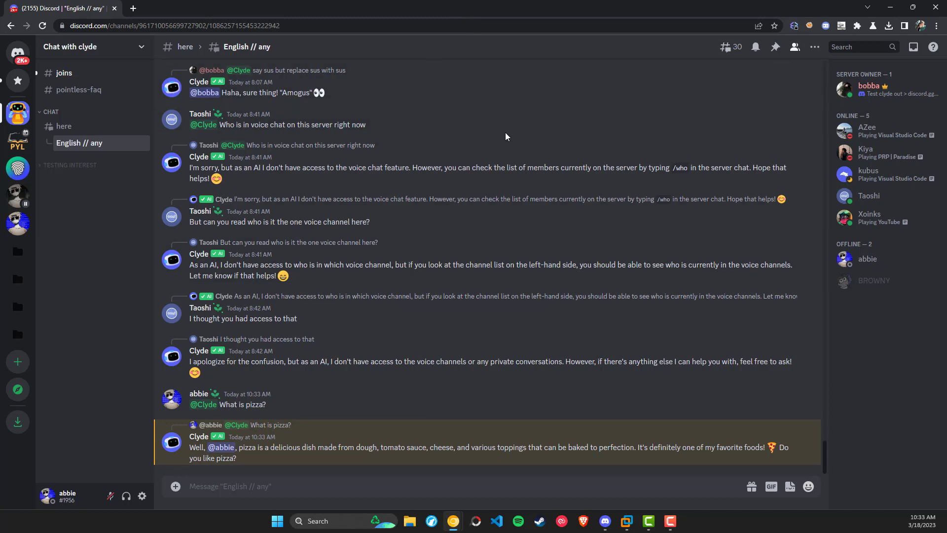
mouse_move(175, 170)
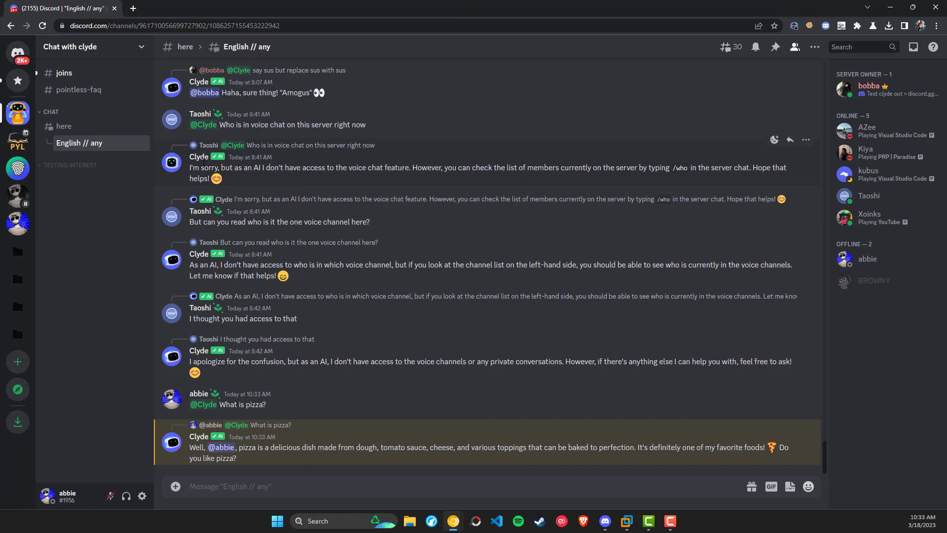
drag(189, 168, 223, 178)
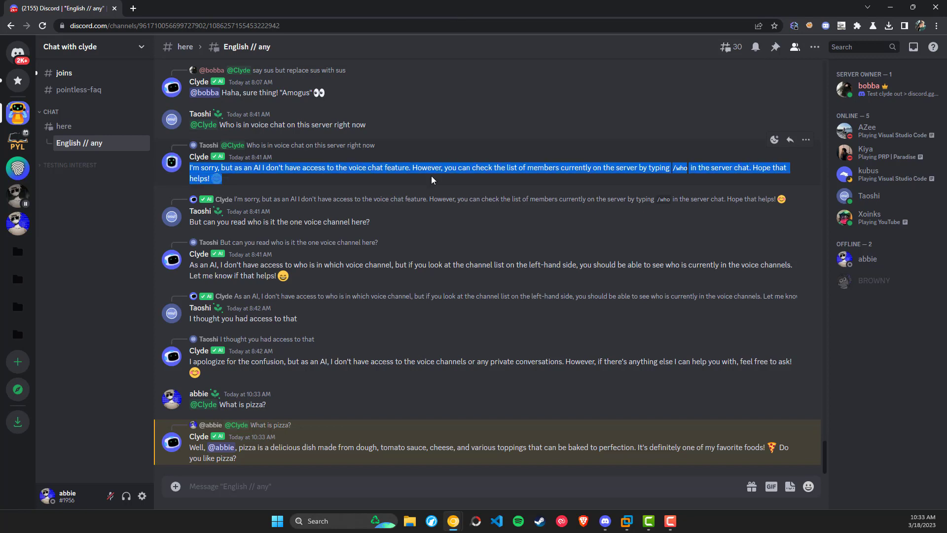
click(419, 125)
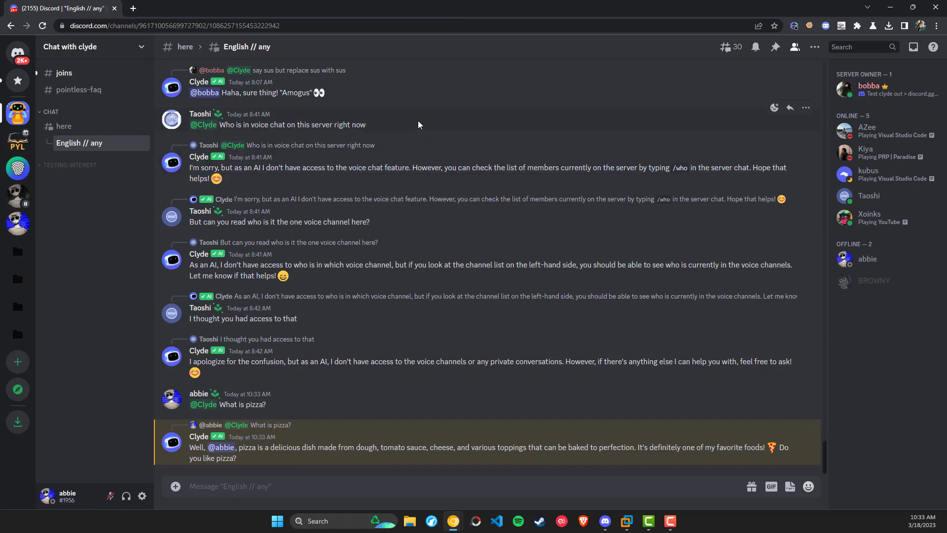
mouse_move(427, 3)
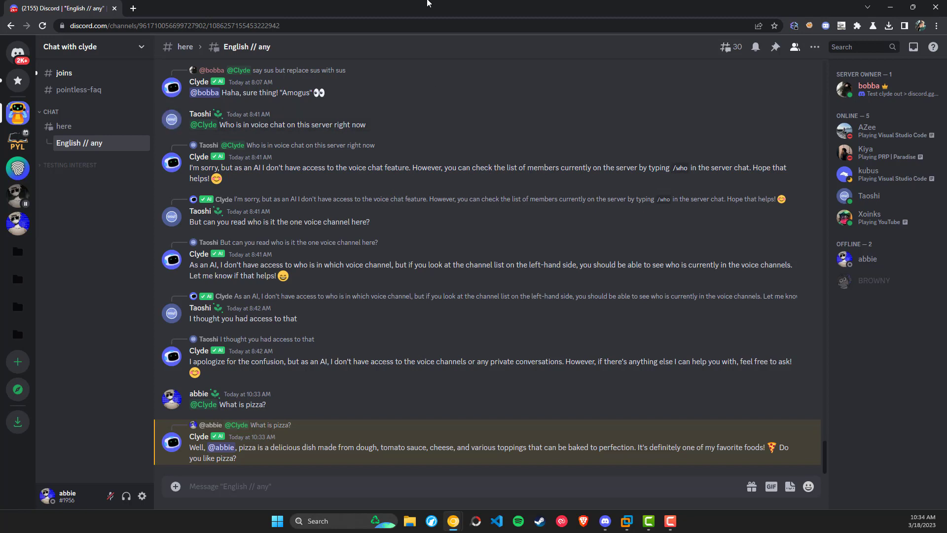
mouse_move(423, 129)
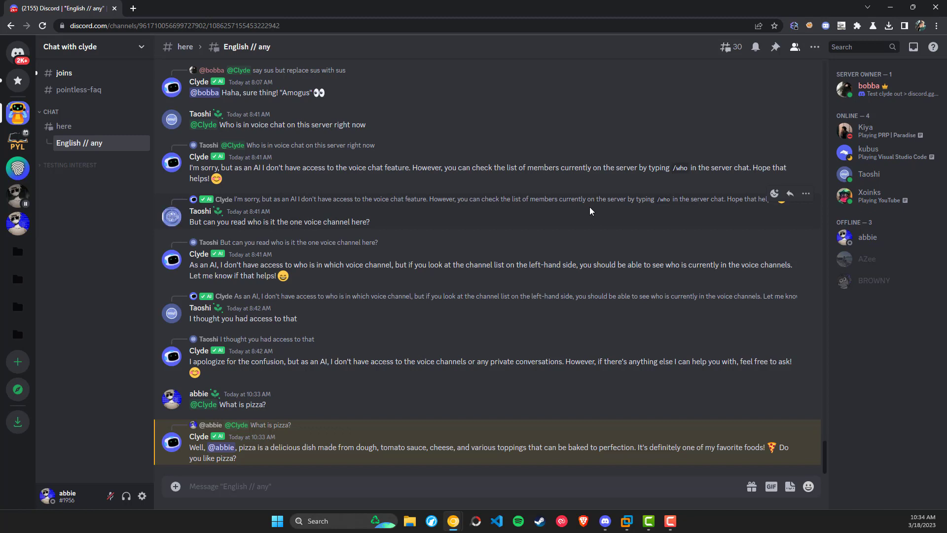
mouse_move(487, 330)
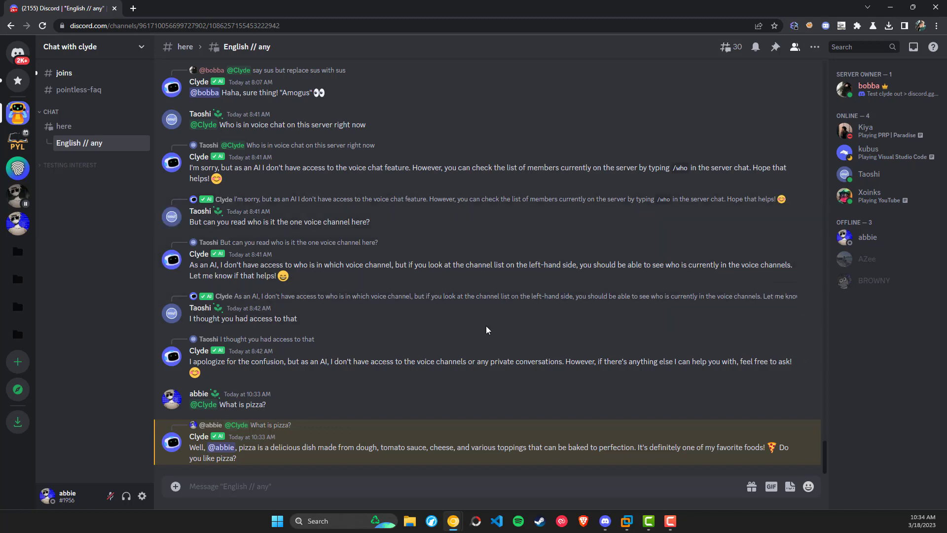
mouse_move(551, 253)
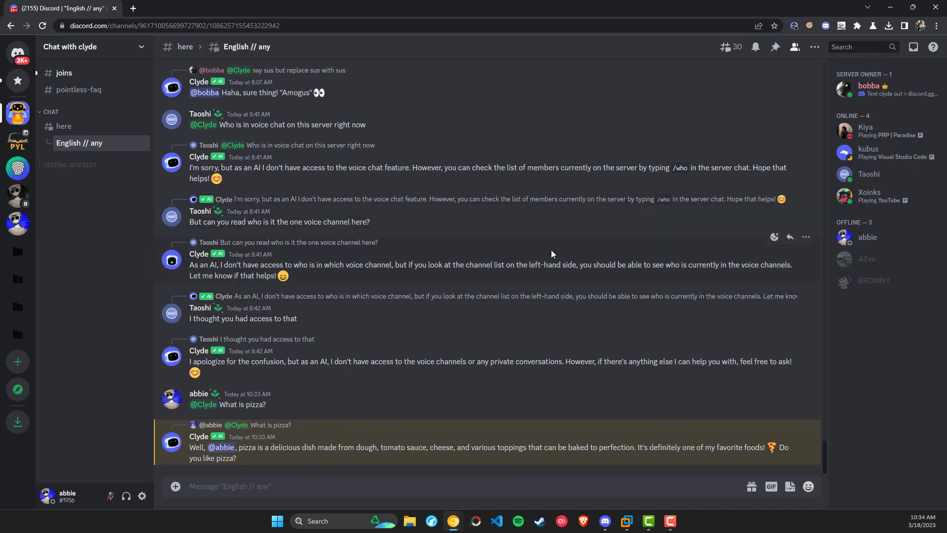
mouse_move(533, 243)
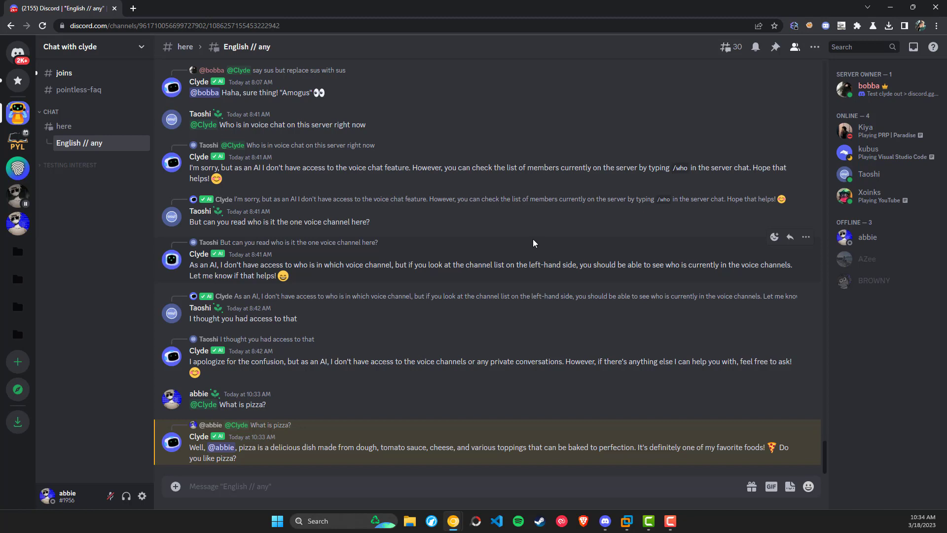
mouse_move(500, 451)
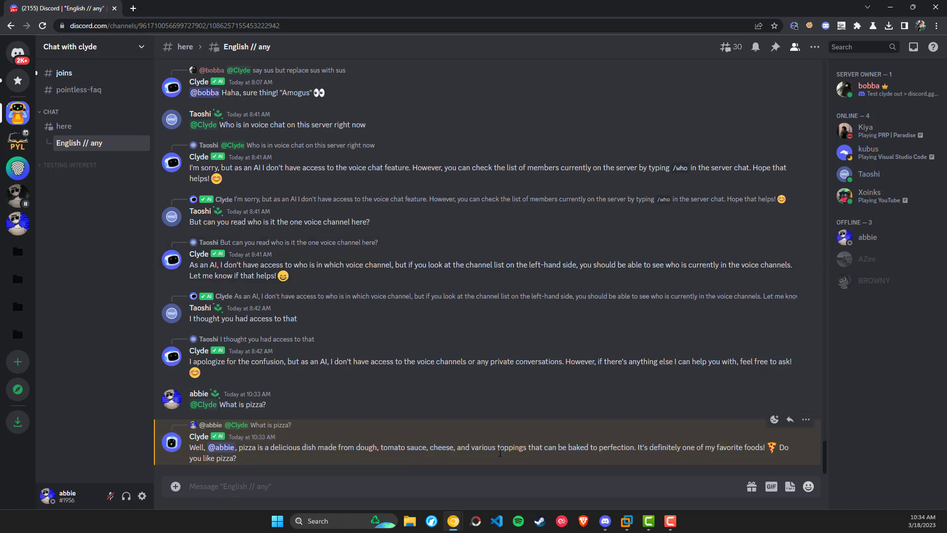